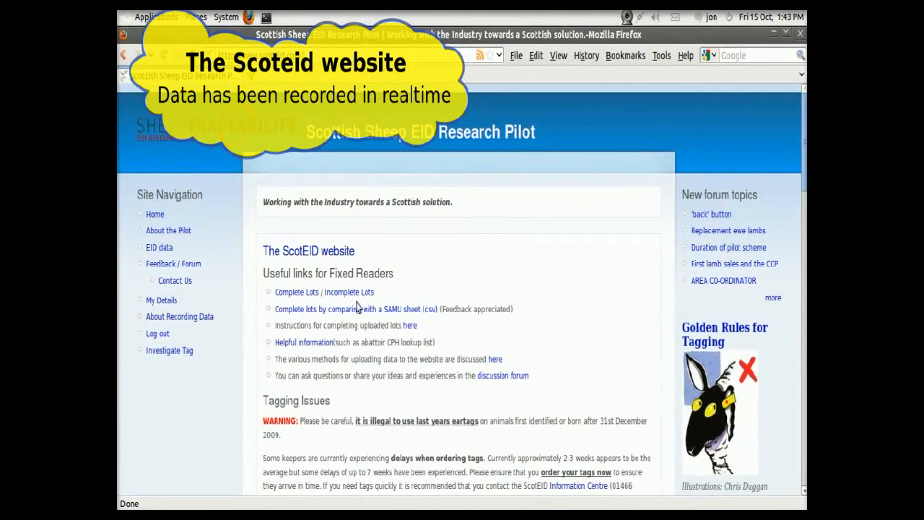
Open Incomplete Lots, view lot 0260's 47 reads, and check one tag's movement history
{"action": "left_click", "coordinate": [297, 292]}
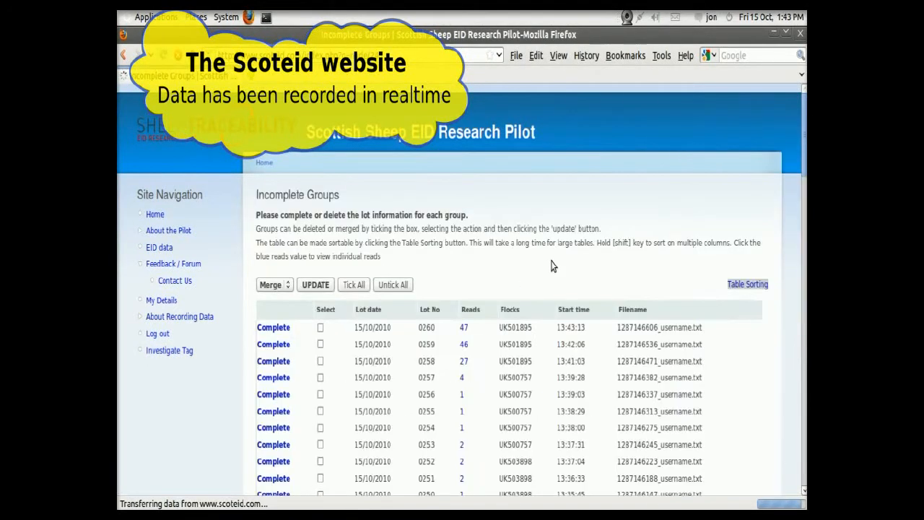
{"action": "mouse_move", "coordinate": [461, 227]}
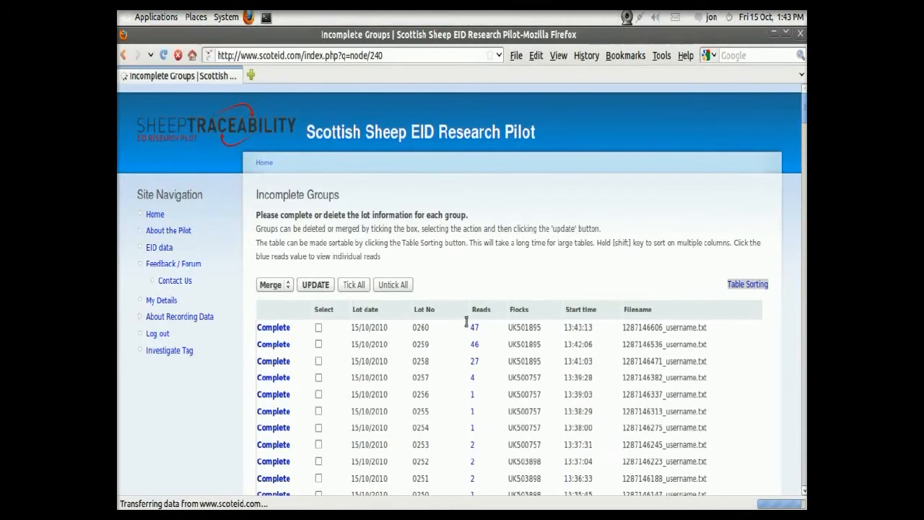
{"action": "left_click", "coordinate": [474, 327]}
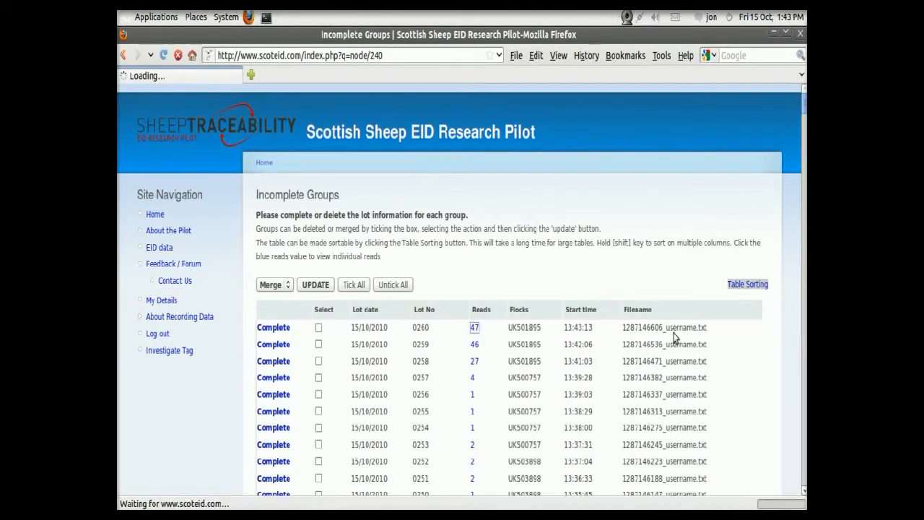
{"action": "left_click", "coordinate": [475, 327]}
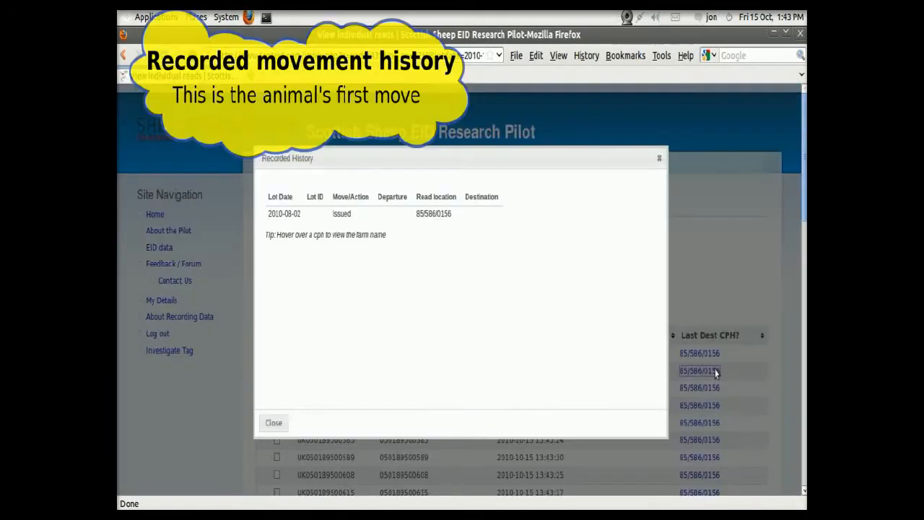
{"action": "mouse_move", "coordinate": [433, 213]}
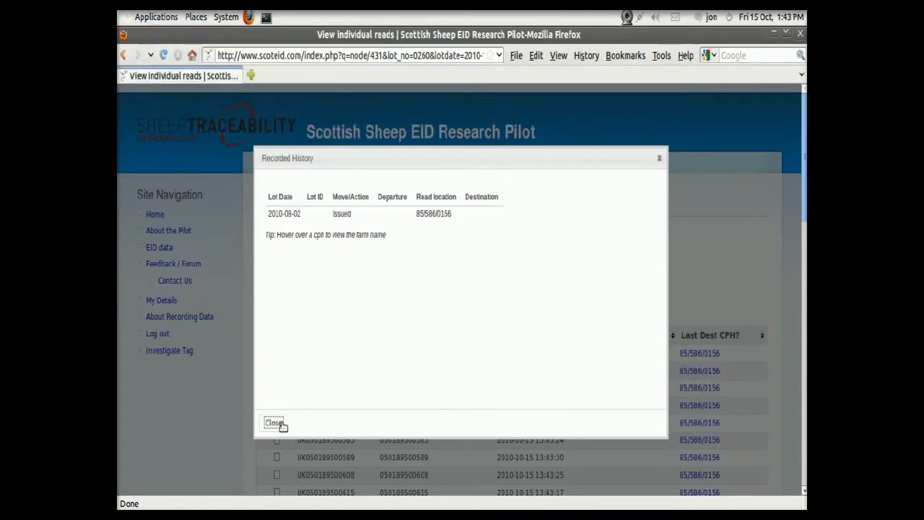
{"action": "left_click", "coordinate": [273, 422]}
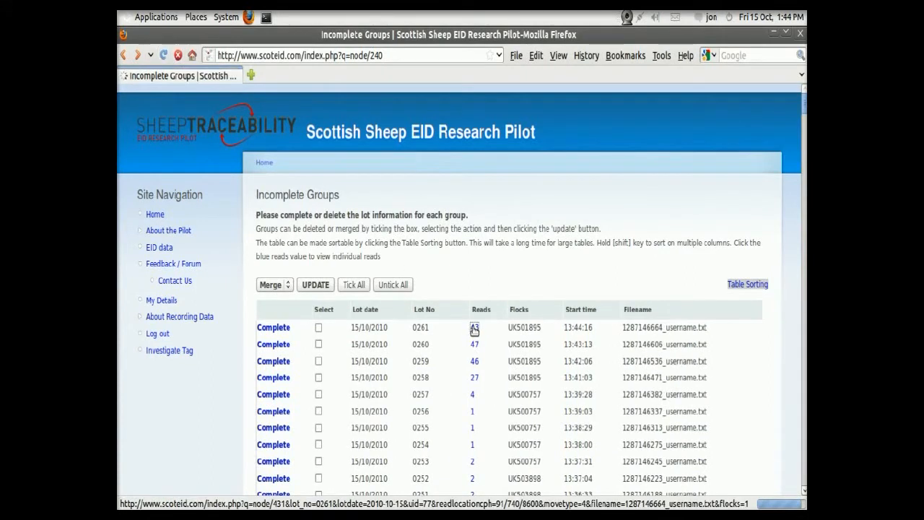
Browse lot 0261's 43 reads and view one tag's Last Dest CPH movement history
{"action": "left_click", "coordinate": [474, 327]}
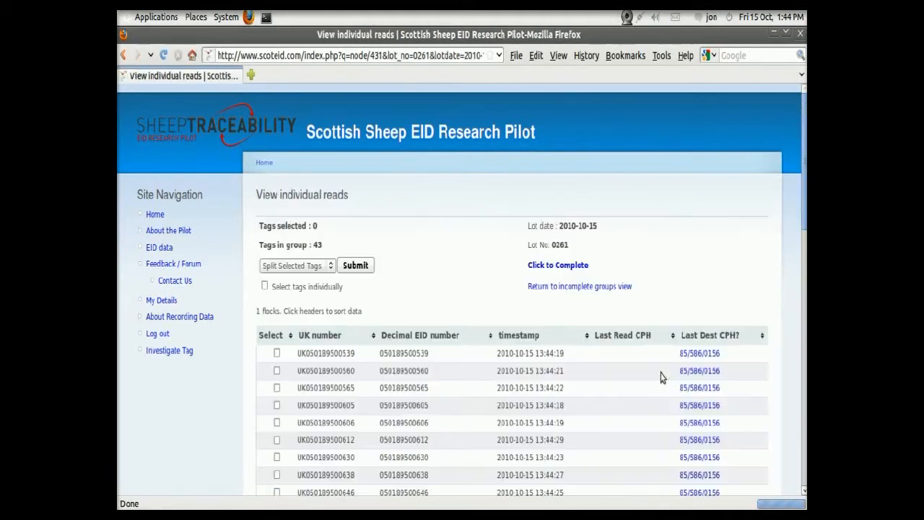
{"action": "scroll", "scroll_direction": "down", "scroll_amount": 3}
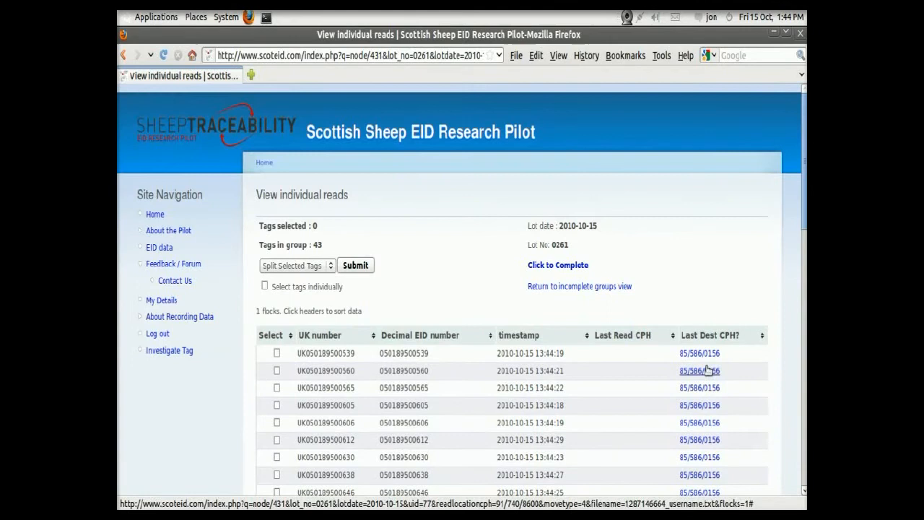
{"action": "left_click", "coordinate": [698, 370]}
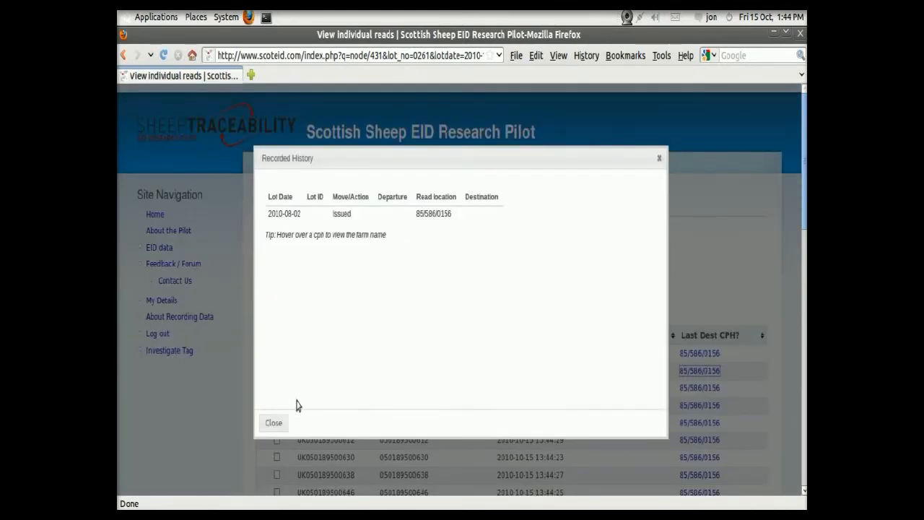
{"action": "left_click", "coordinate": [150, 55]}
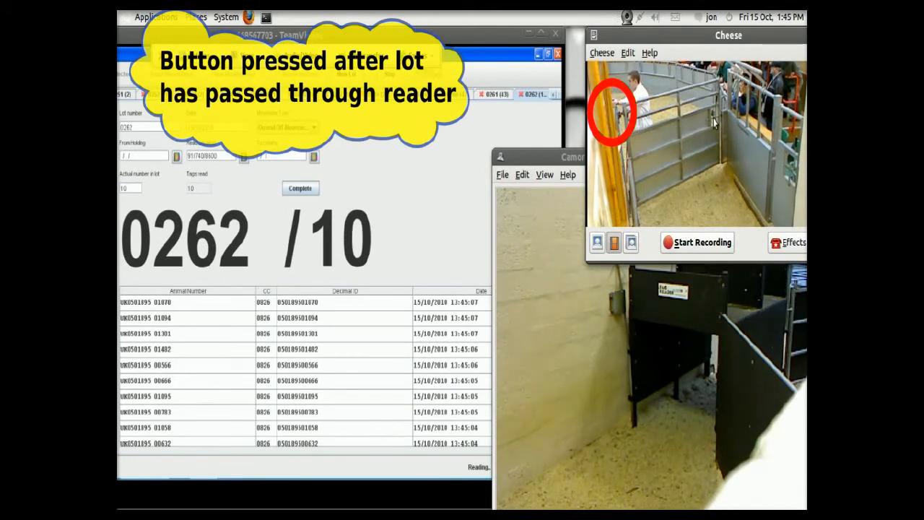
Mark lot 0262 complete in the reader software after its 10 tags are read
{"action": "left_click", "coordinate": [300, 188]}
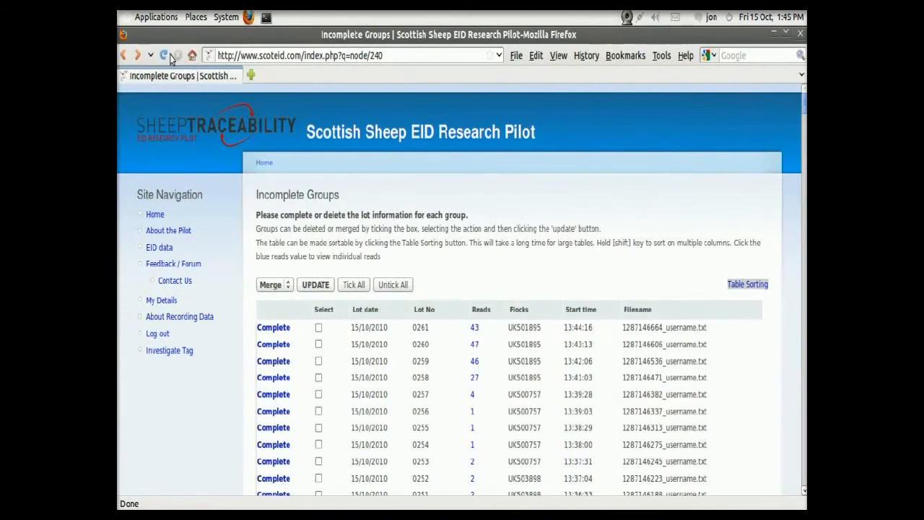
Reload Incomplete Groups, open lot 0262's 10 reads, and view a tag's movement history
{"action": "left_click", "coordinate": [164, 55]}
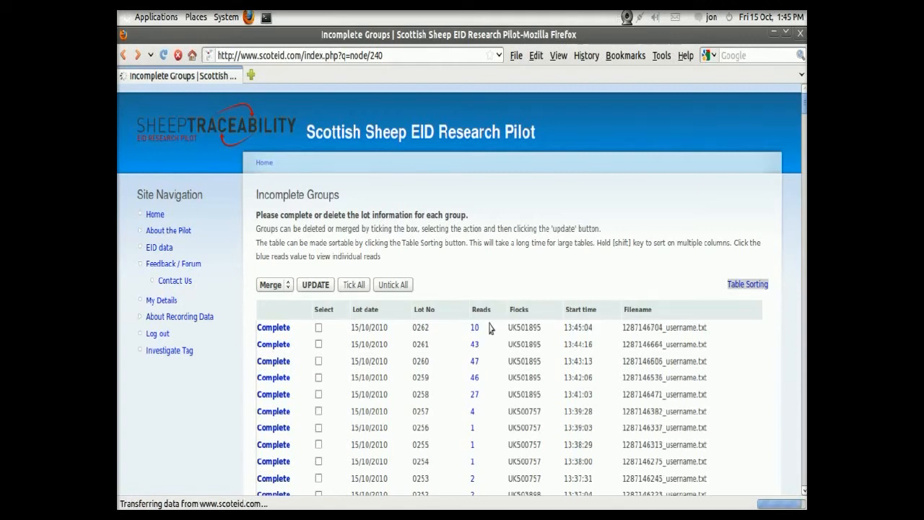
{"action": "left_click", "coordinate": [474, 328]}
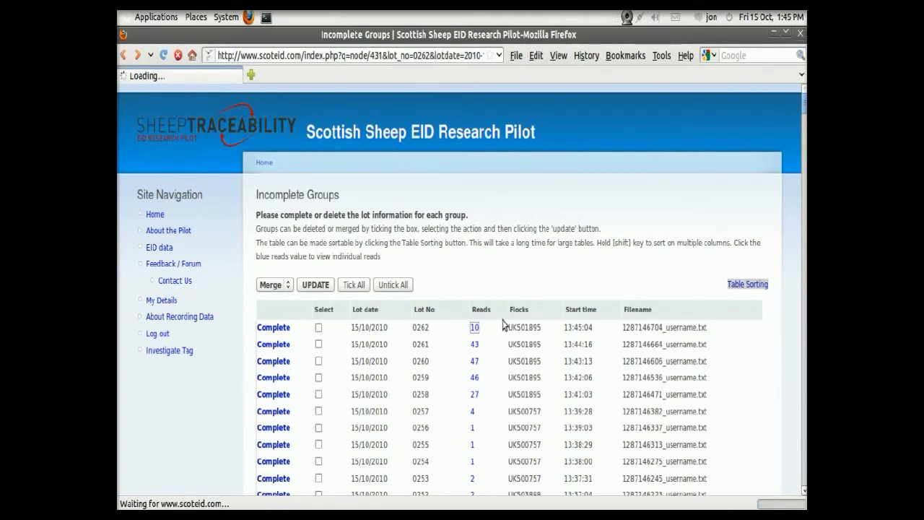
{"action": "left_click", "coordinate": [475, 327]}
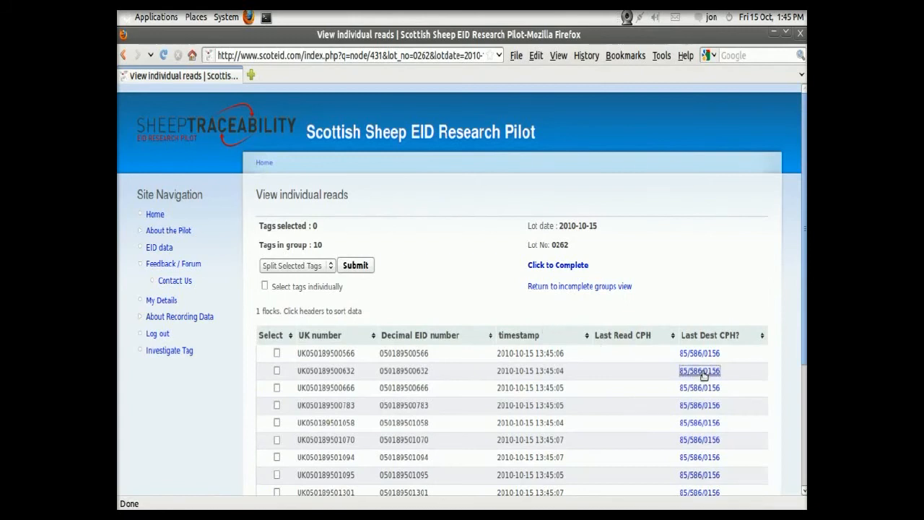
{"action": "left_click", "coordinate": [699, 371]}
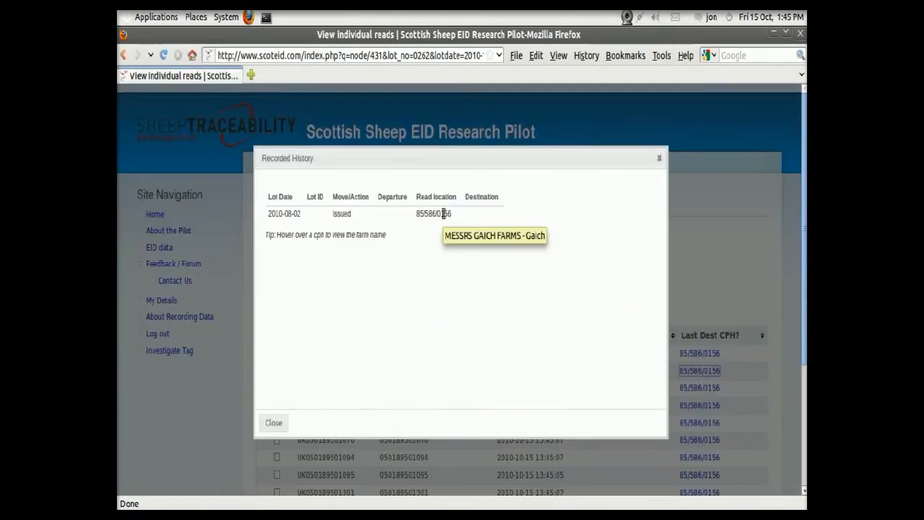